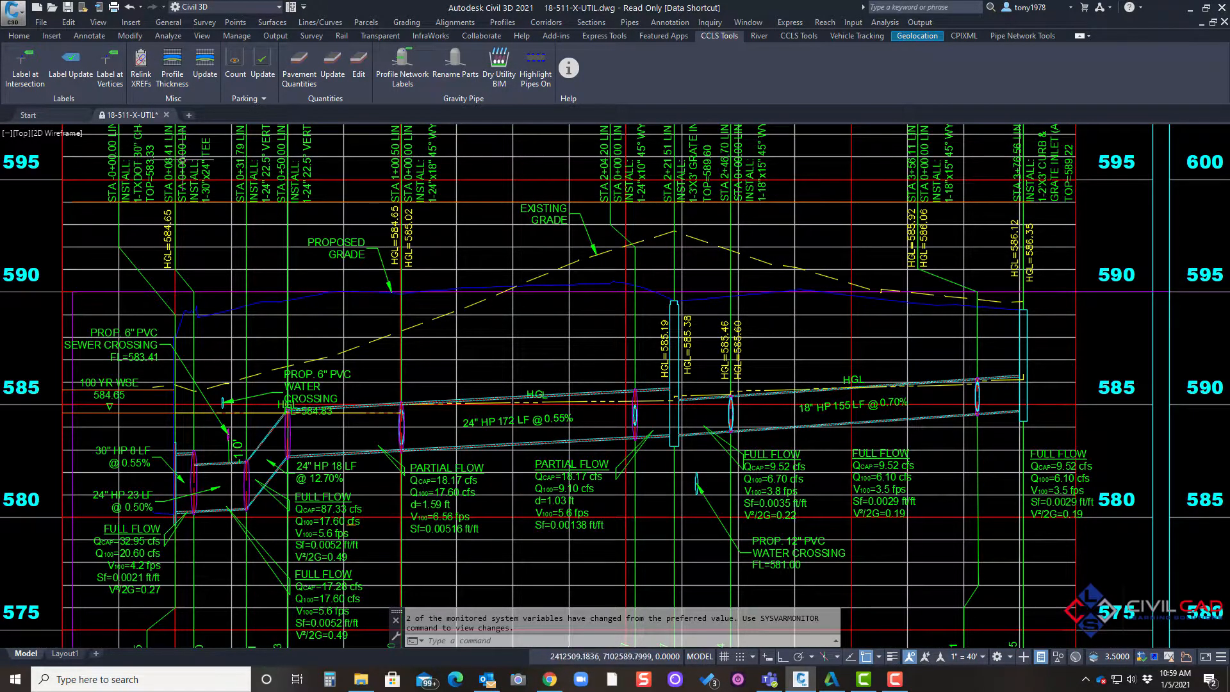
Start the Design Profile Thickness command (DPT) to pick the design profile.
{"action": "type", "text": "DPT Select profile for cover:"}
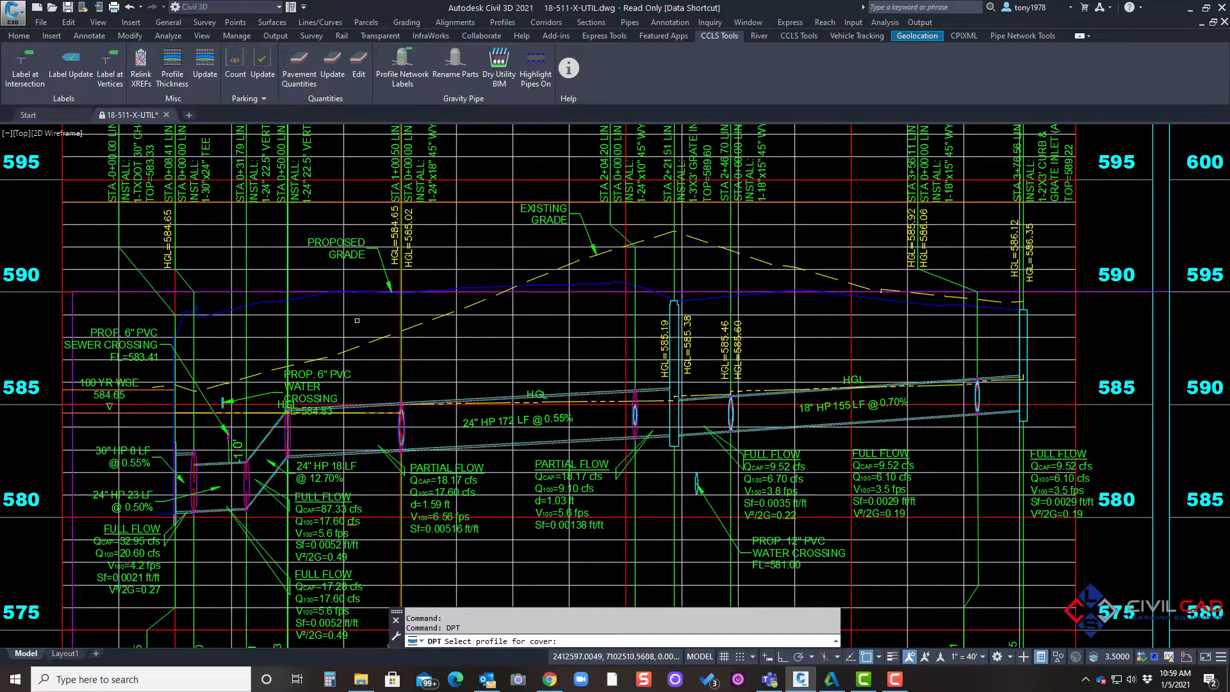
{"action": "mouse_move", "coordinate": [265, 302]}
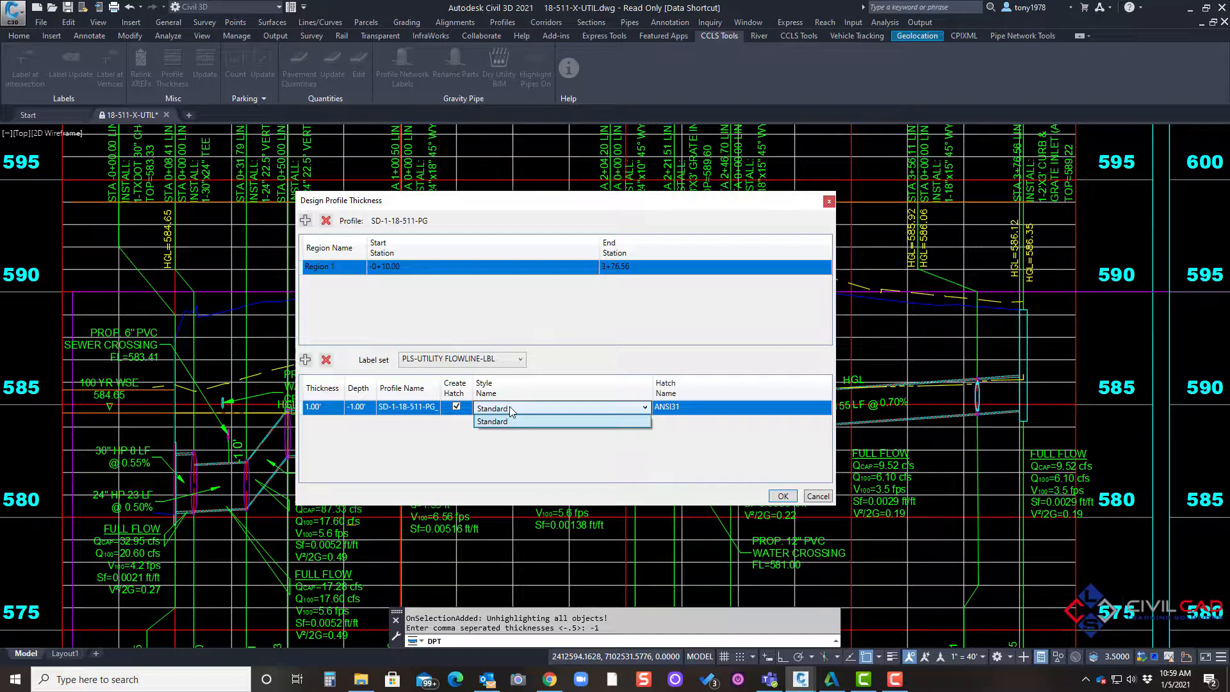
Keep the default thickness style and Region 1 end station, applying one 1.00' hatched layer.
{"action": "left_click", "coordinate": [492, 420]}
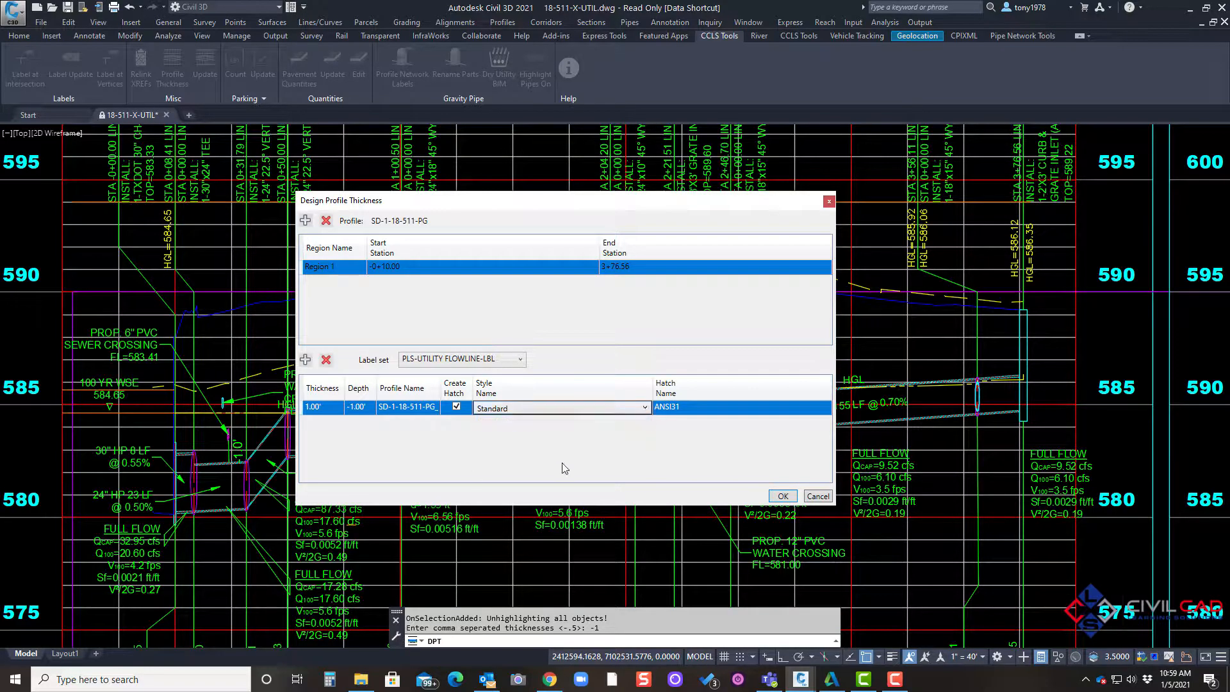
{"action": "left_click", "coordinate": [644, 408]}
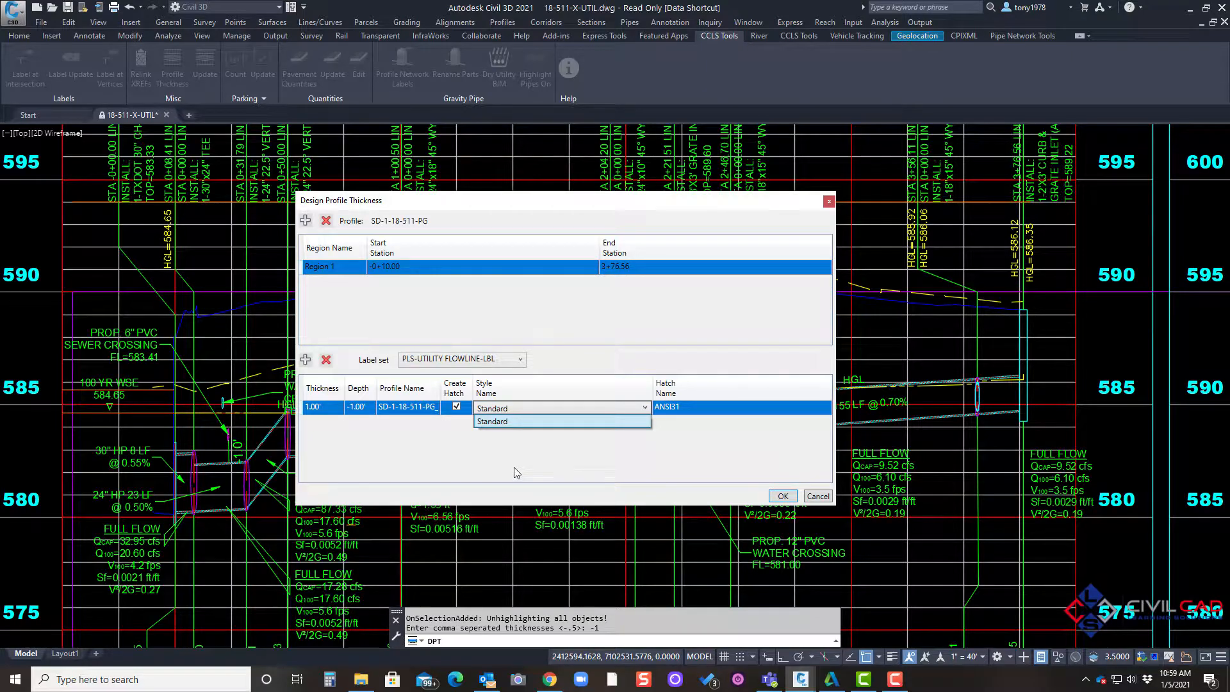
{"action": "left_click", "coordinate": [492, 421]}
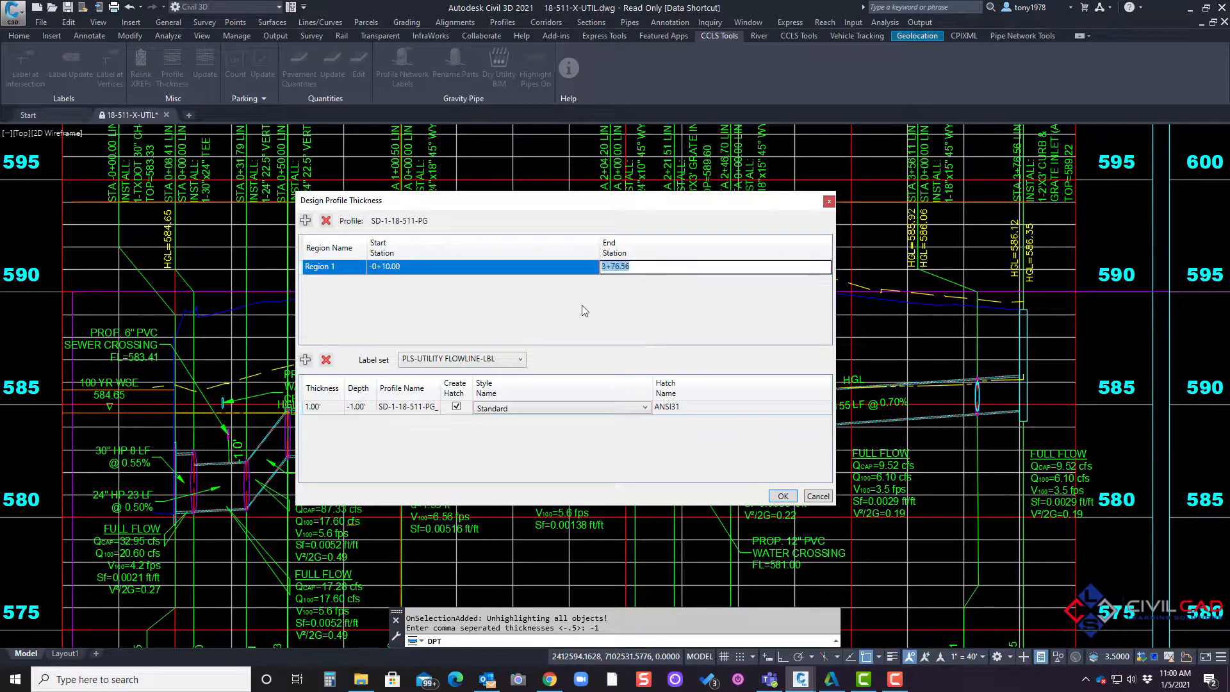
{"action": "left_click", "coordinate": [782, 496]}
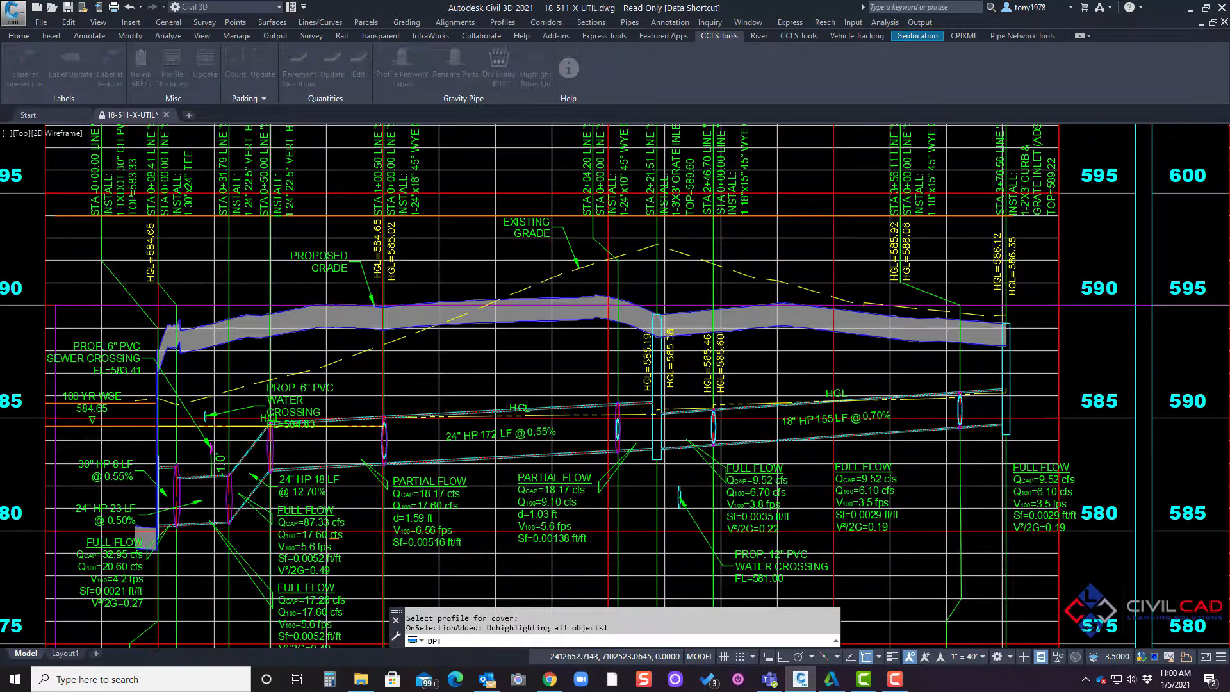
Add a second 0.50' layer beneath the 1.00' layer and apply the two-layer thickness.
{"action": "left_click", "coordinate": [170, 71]}
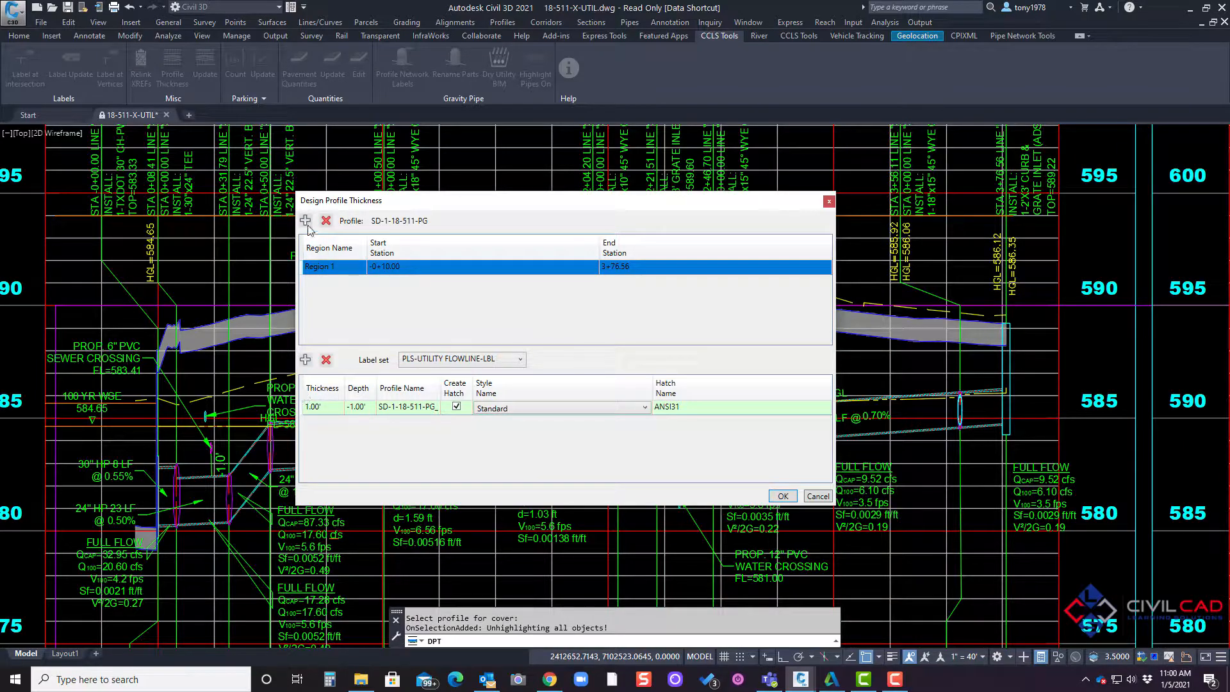
{"action": "left_click", "coordinate": [305, 358]}
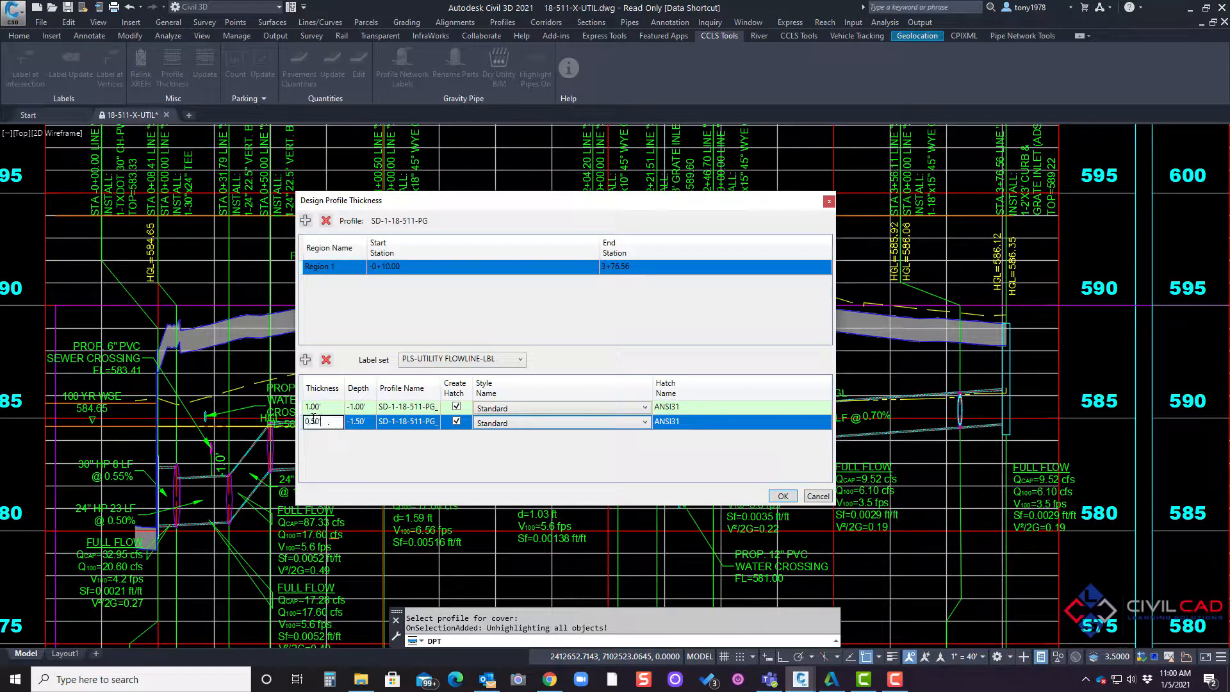
{"action": "type", "text": "0.50"}
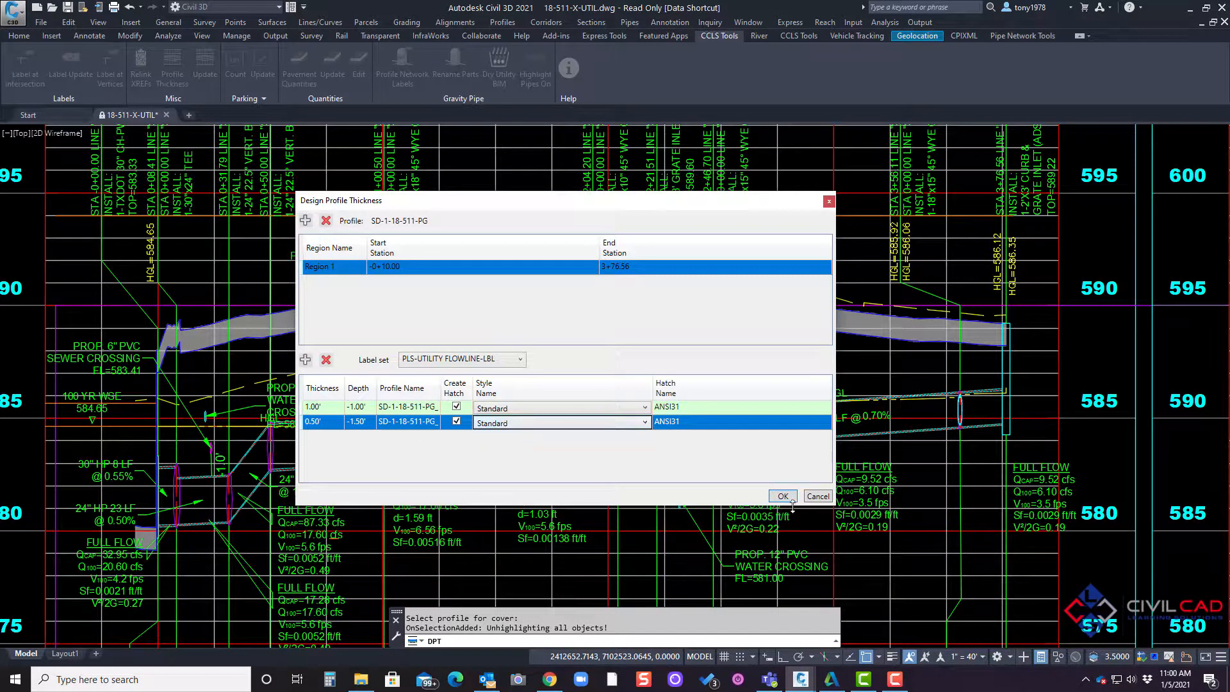
{"action": "left_click", "coordinate": [781, 496]}
{"action": "type", "text": "300"}
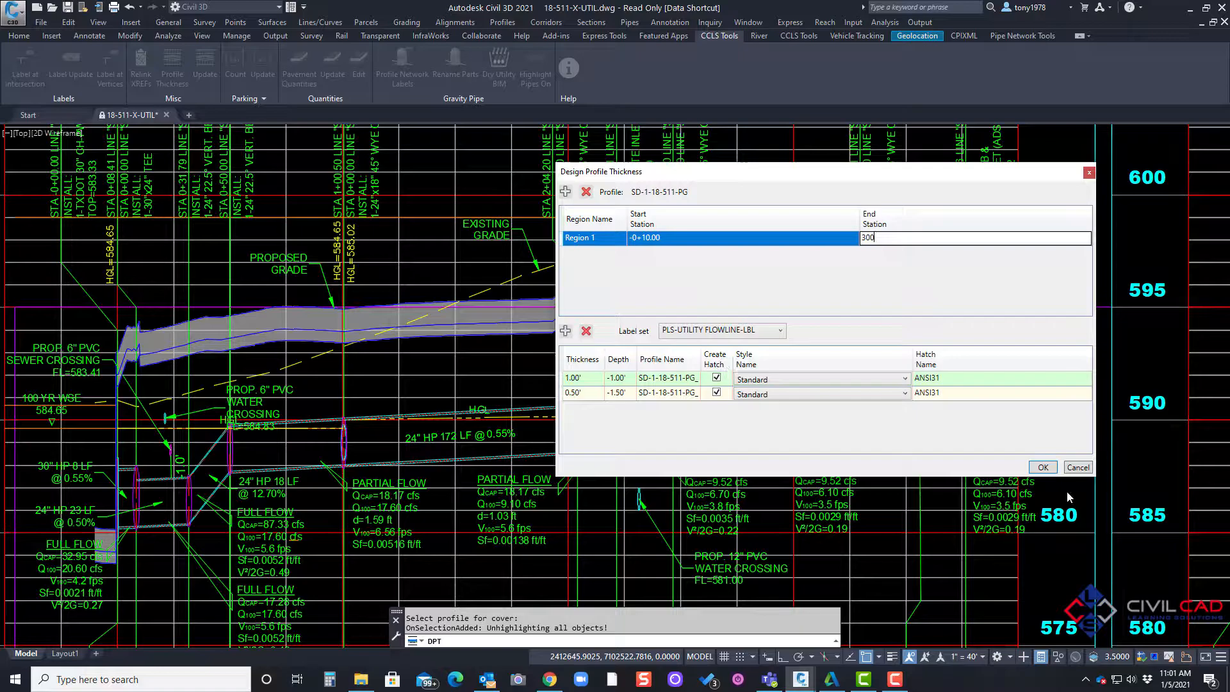
Apply Region 1's new end station of 300 so the hatch stops at 3+00.
{"action": "left_click", "coordinate": [1043, 466]}
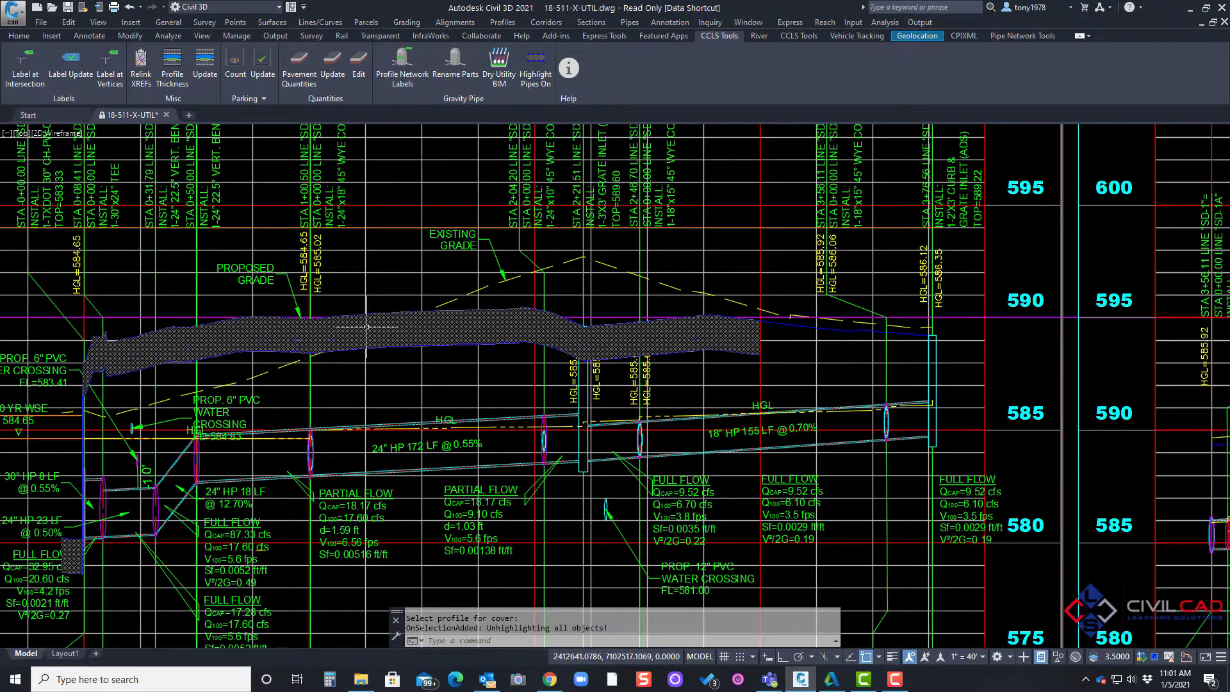
{"action": "mouse_move", "coordinate": [366, 327]}
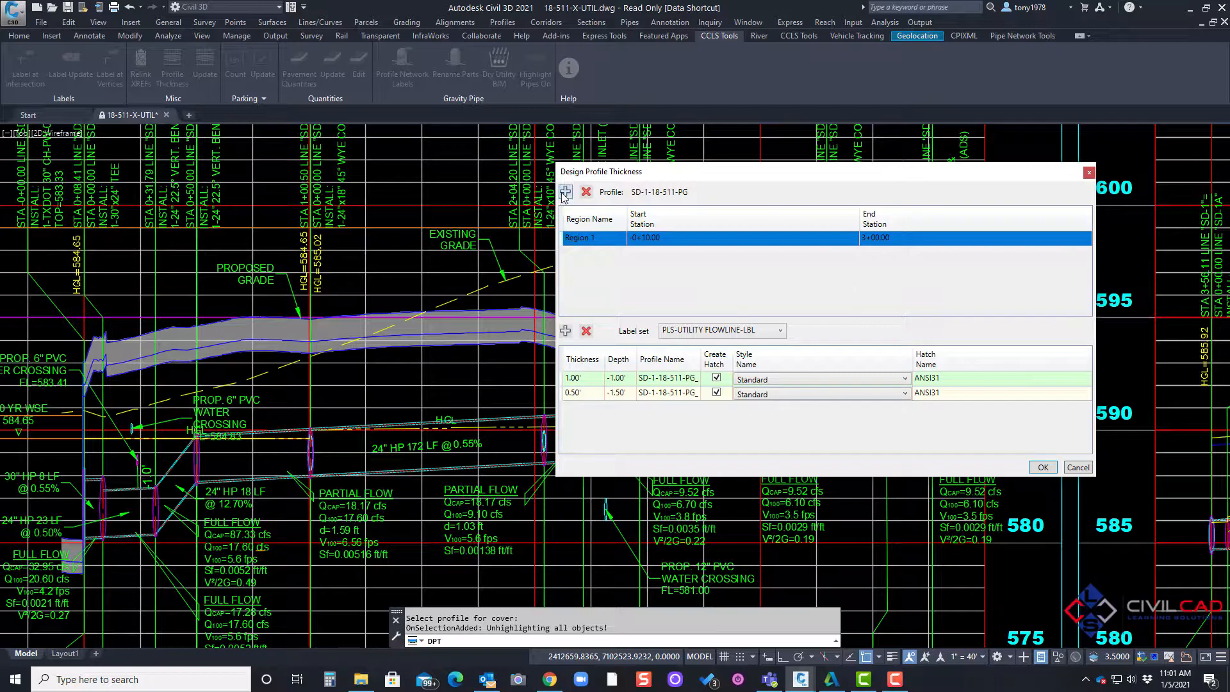
Add Region 2 from 3+00.00 to 3+76.56 with a single 1.00' layer and default style.
{"action": "left_click", "coordinate": [565, 192]}
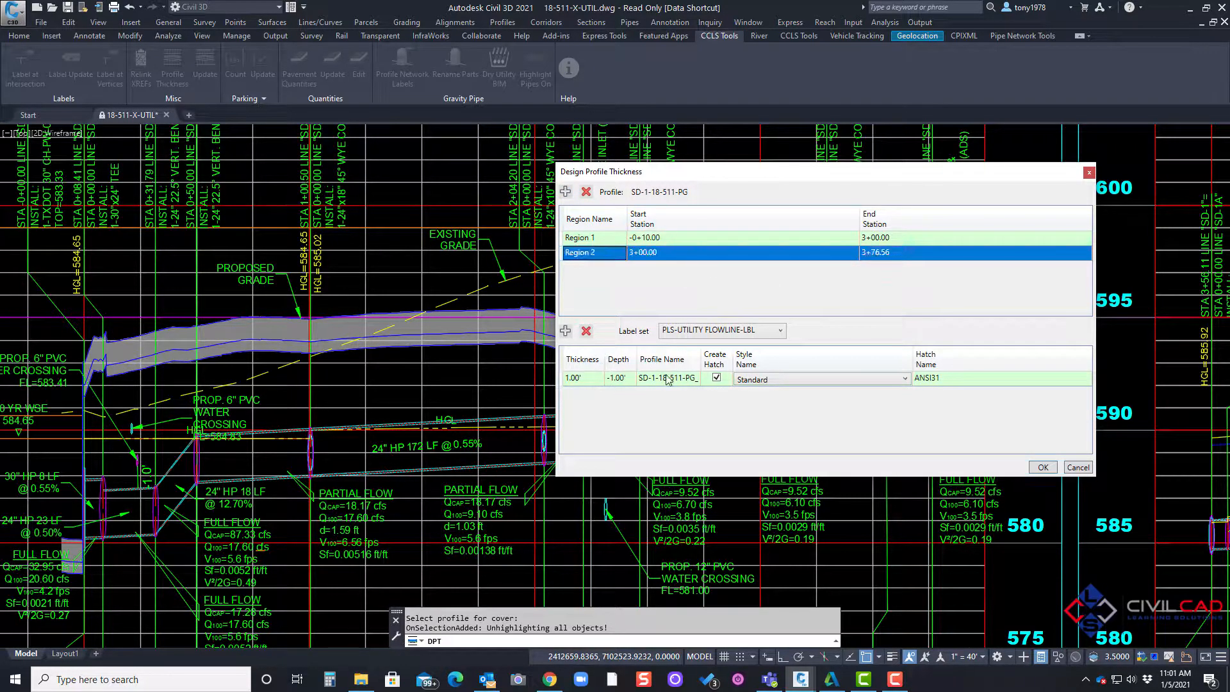
{"action": "left_click", "coordinate": [821, 379]}
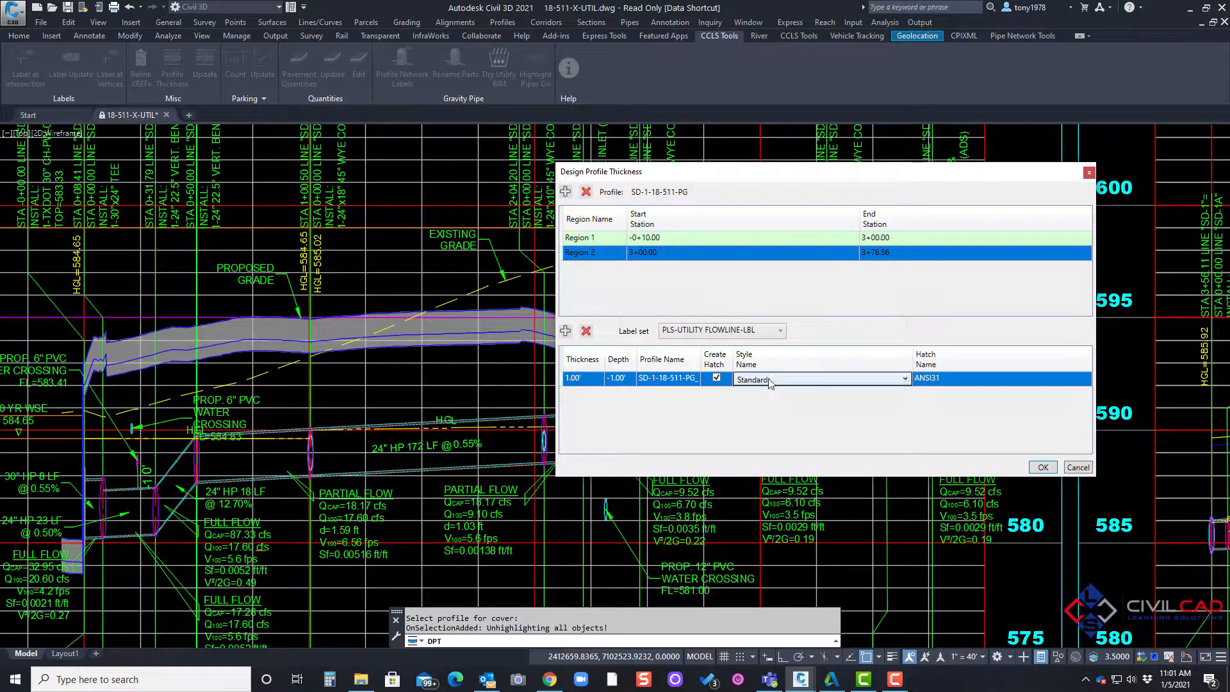
{"action": "left_click", "coordinate": [904, 379]}
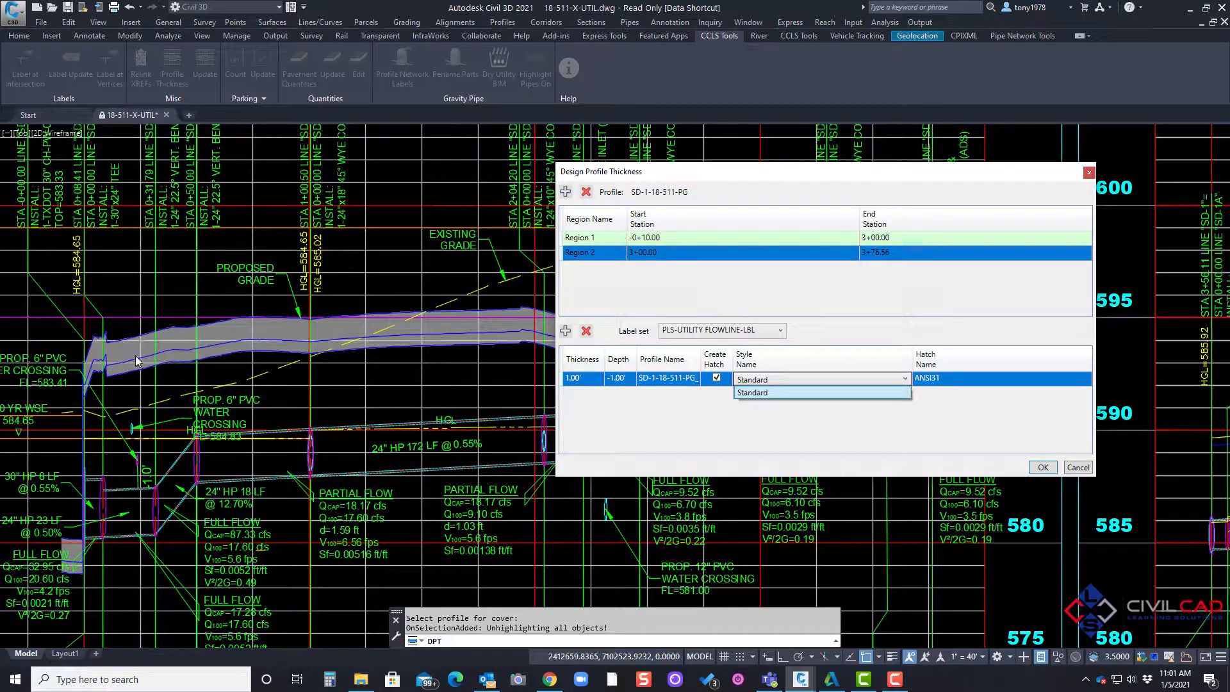
{"action": "mouse_move", "coordinate": [507, 364]}
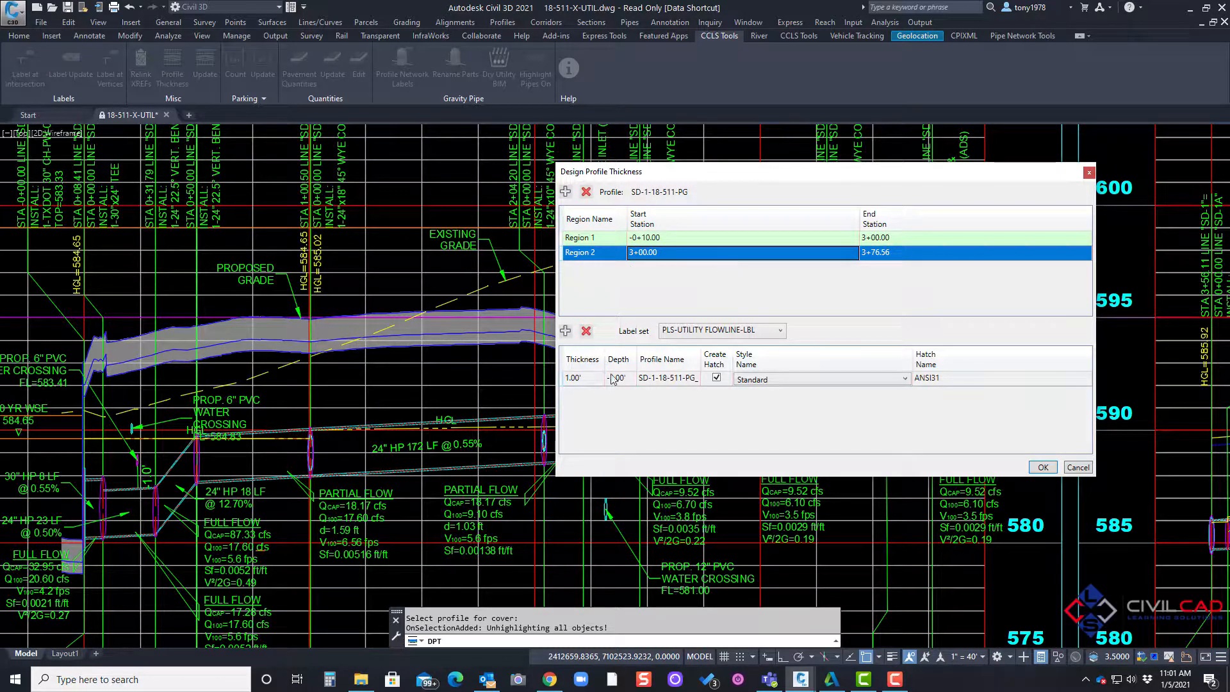
Confirm Region 1 keeps its 1.00' and 0.50' layers versus Region 2's one layer, then apply.
{"action": "left_click", "coordinate": [587, 237]}
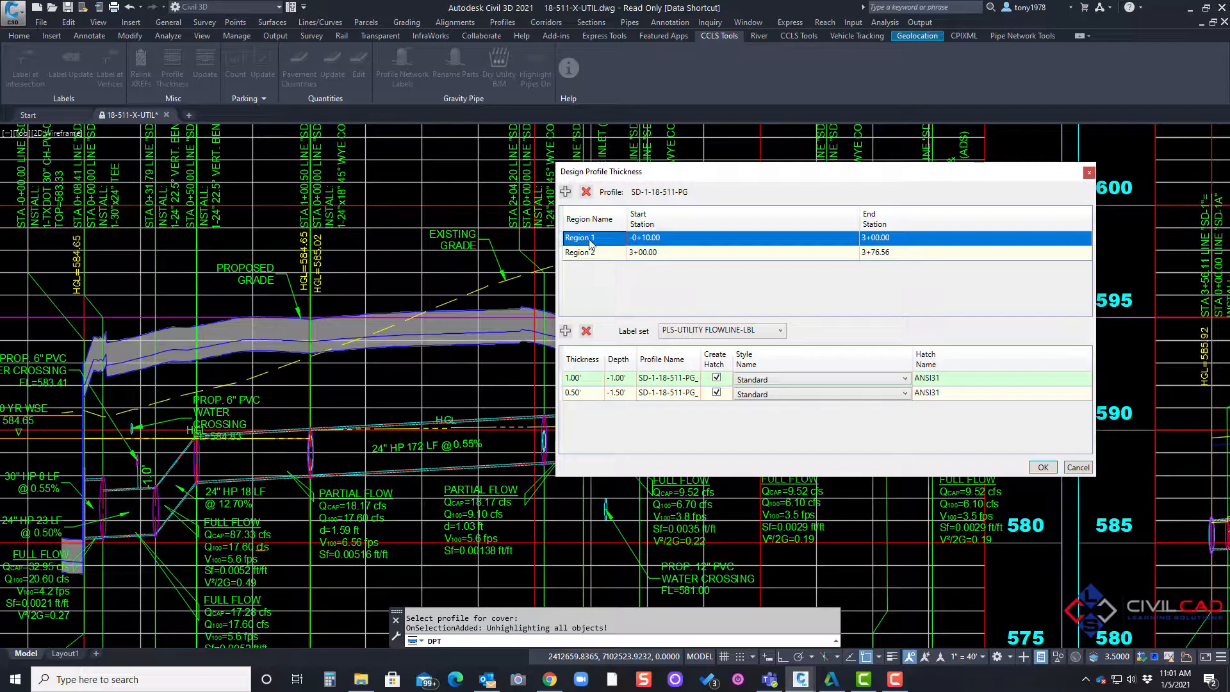
{"action": "left_click", "coordinate": [573, 394]}
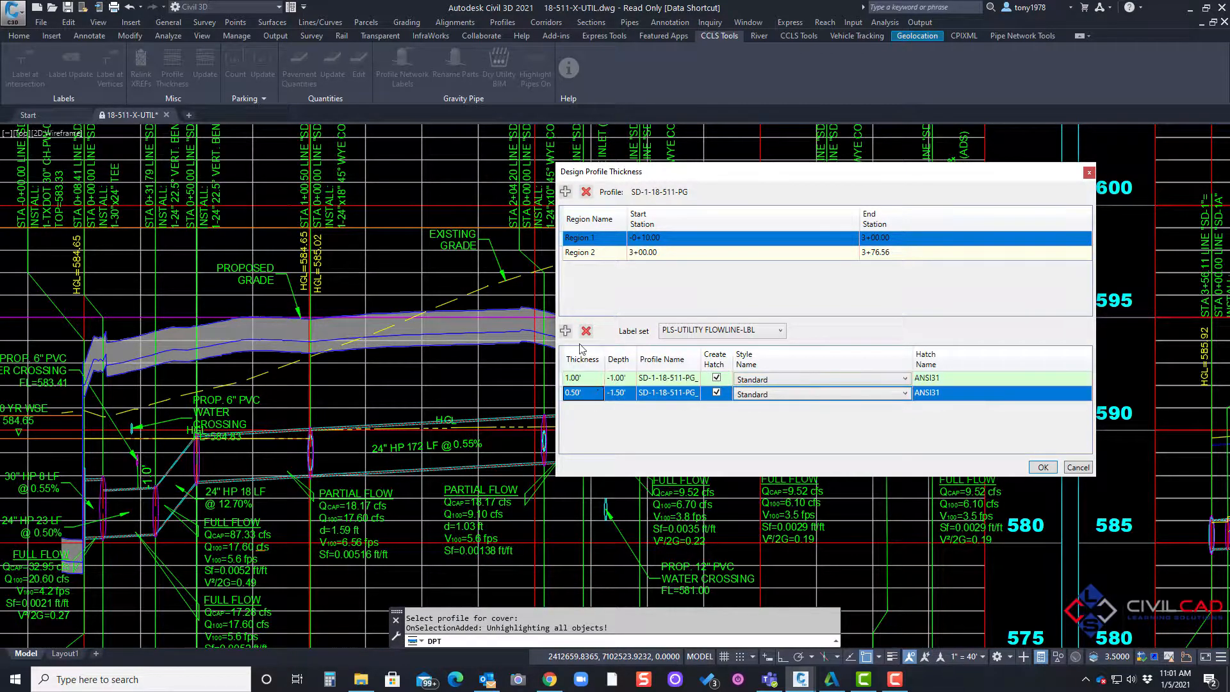
{"action": "left_click", "coordinate": [594, 253]}
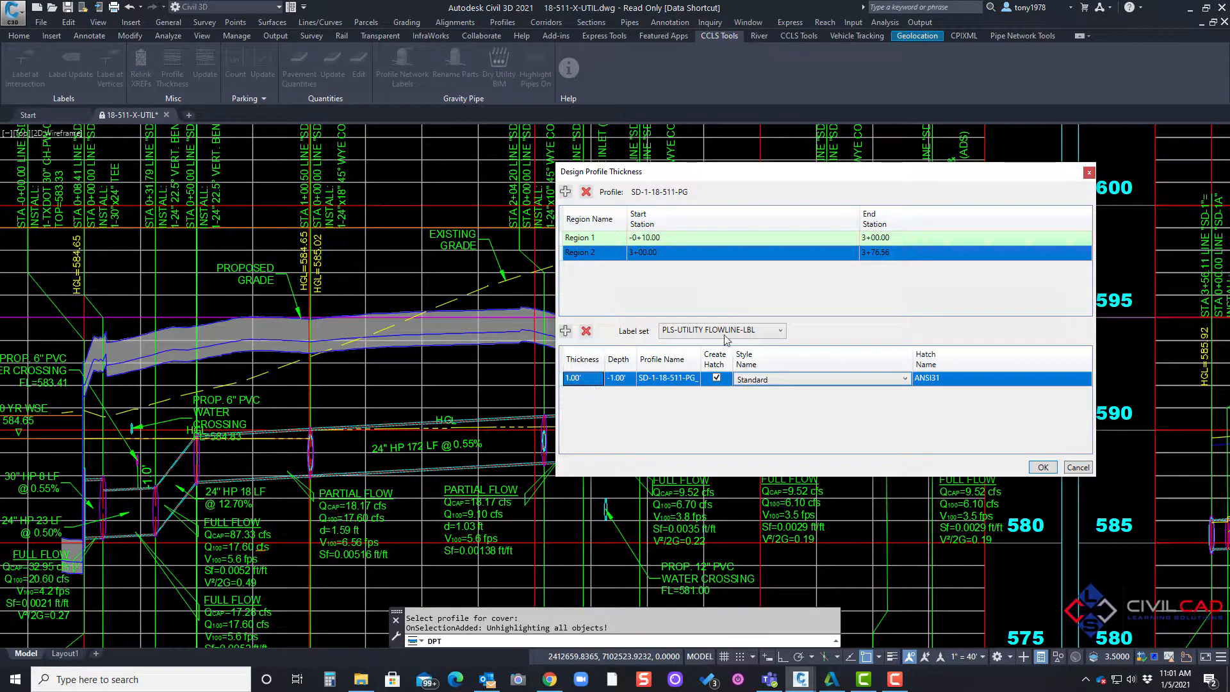
{"action": "left_click", "coordinate": [1043, 467]}
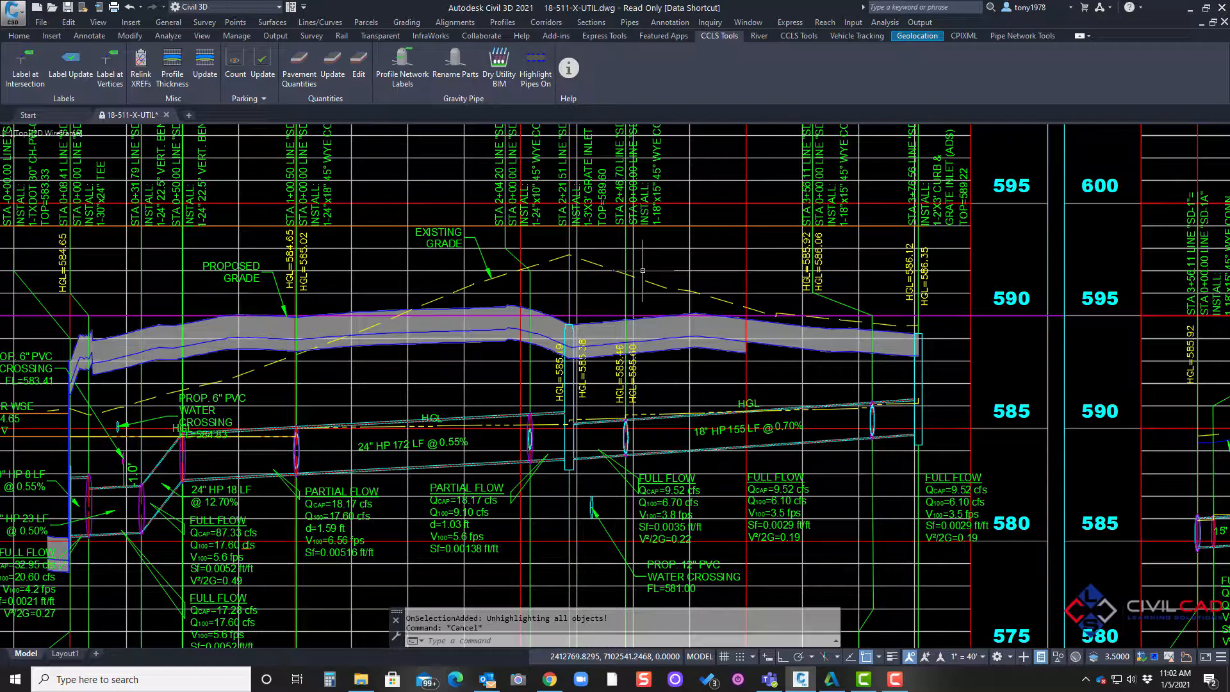
{"action": "mouse_move", "coordinate": [630, 268]}
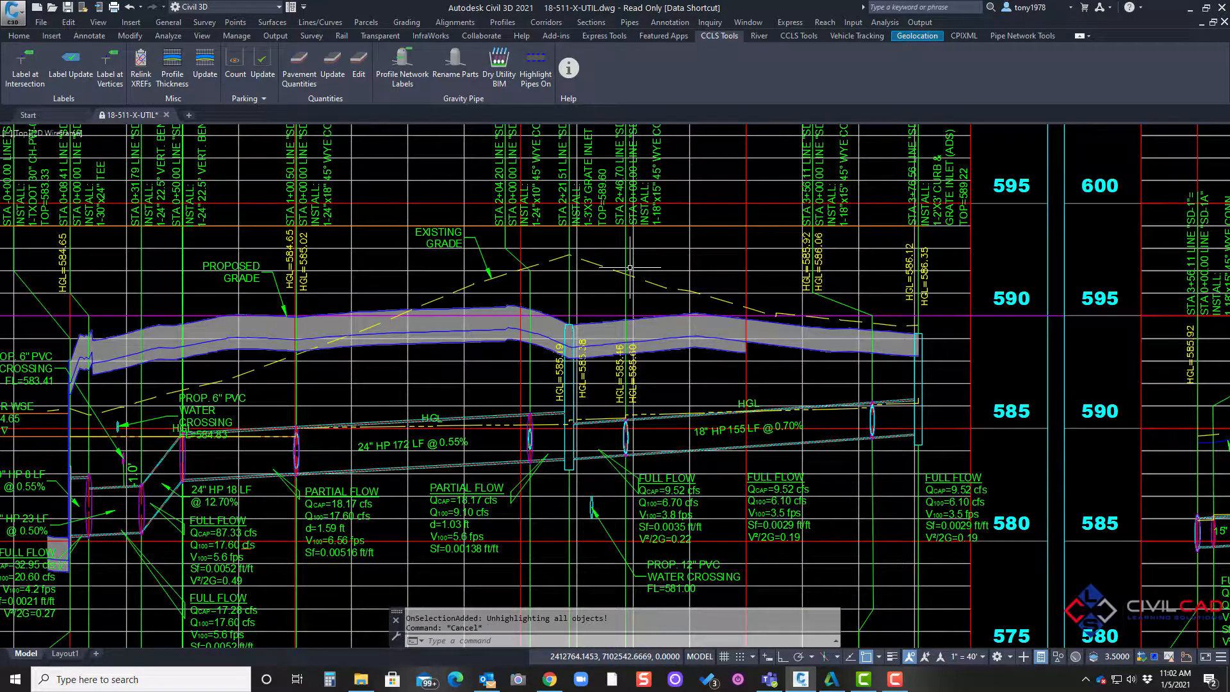